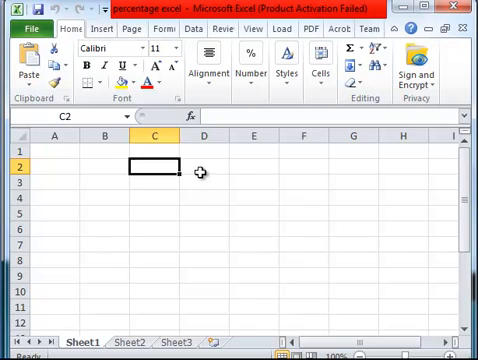
# Step: Type the heading 'Percentage increse or decrease' into cell D2
pyautogui.click(203, 170)
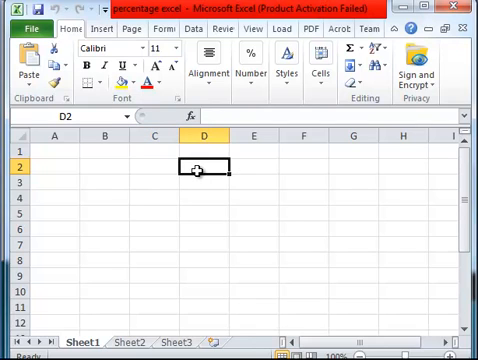
pyautogui.write('Percentage inc')
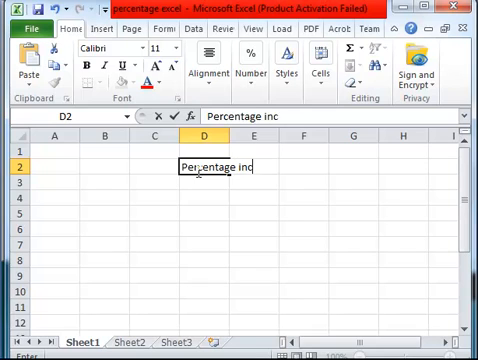
pyautogui.write('rese')
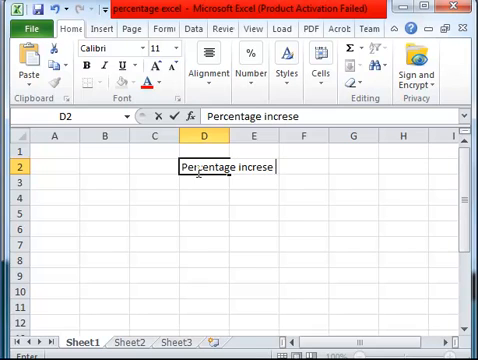
pyautogui.write('or decrease')
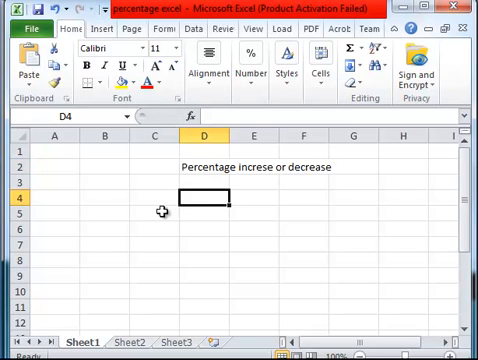
# Step: Type the S/N and Profit headers starting in cell B4
pyautogui.click(115, 203)
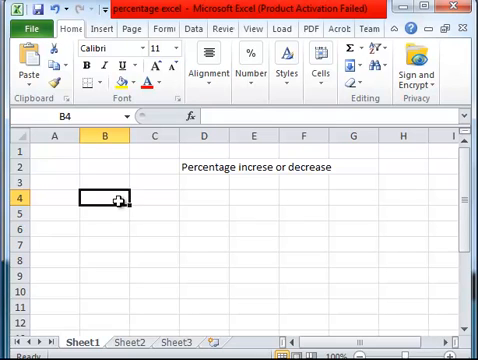
pyautogui.write('S/N')
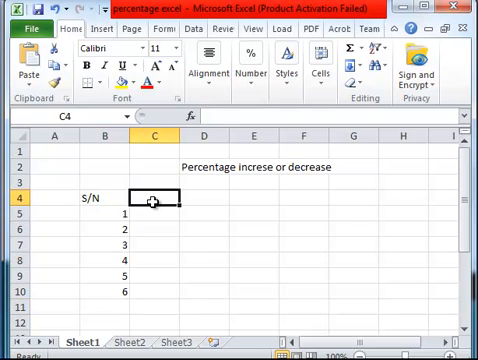
pyautogui.write('Profu')
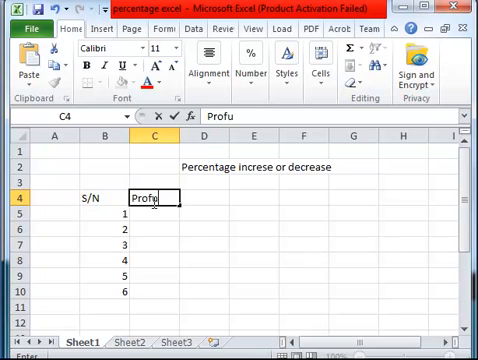
pyautogui.write('t')
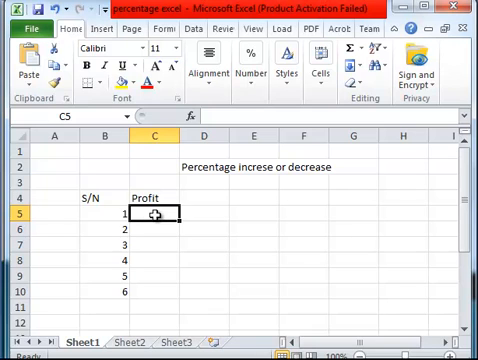
# Step: Rename the C4 header to Year and enter the years 2010 through 2015
pyautogui.click(152, 198)
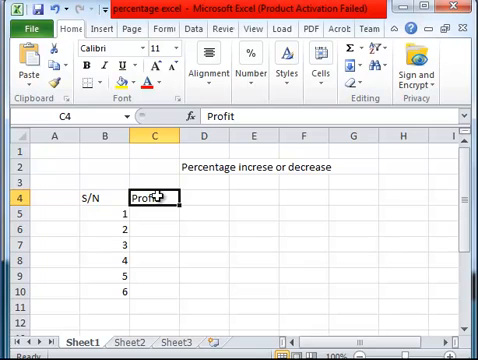
pyautogui.write('Year')
pyautogui.click(154, 213)
pyautogui.write('201')
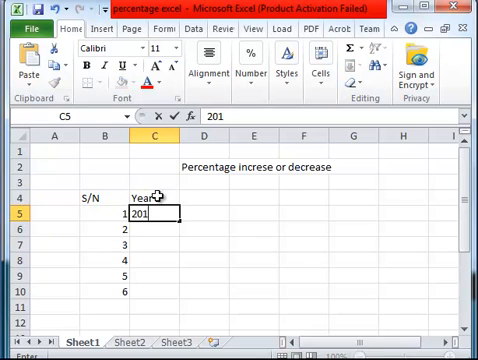
pyautogui.write('0')
pyautogui.click(154, 244)
pyautogui.write('2')
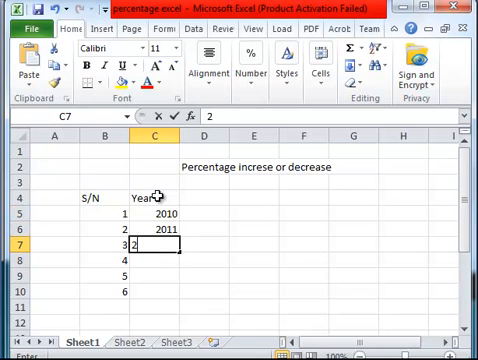
pyautogui.press('Return')
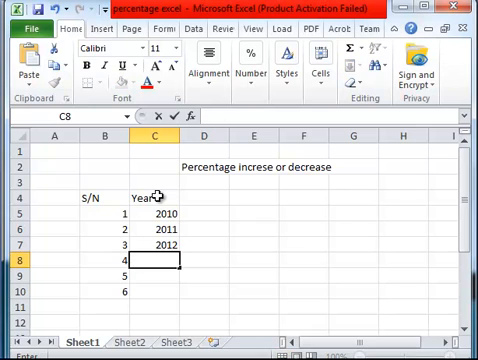
pyautogui.write('2013')
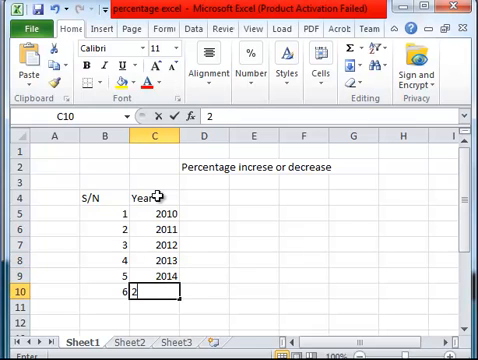
pyautogui.write('015')
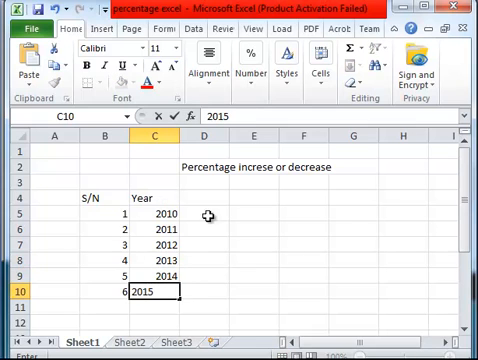
# Step: Add the Profit header in D4 and enter 12000 for 2010
pyautogui.click(202, 196)
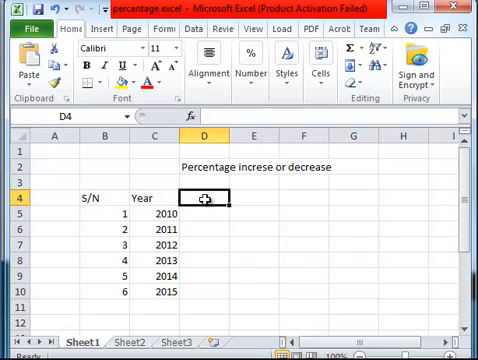
pyautogui.write('Pr')
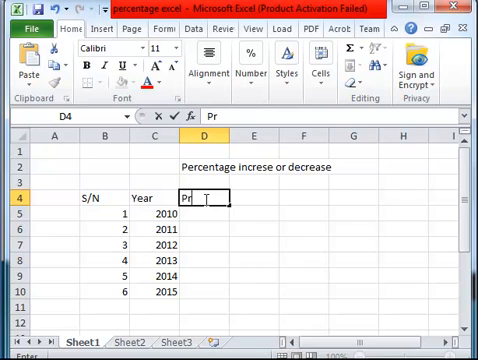
pyautogui.write('ofit')
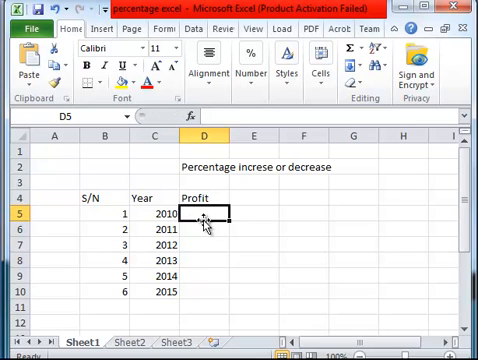
pyautogui.write('1')
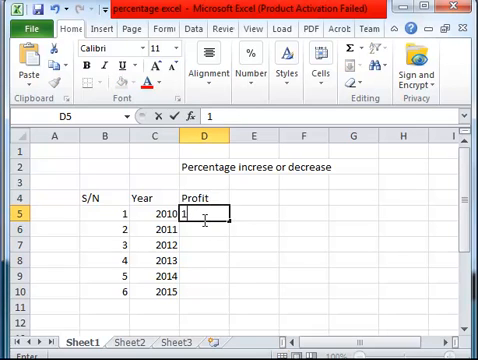
pyautogui.write('2000')
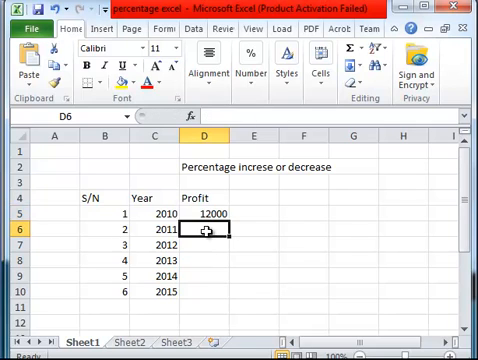
# Step: Enter the profits 12500, 14500, 9600, 10200 and 15500 for 2011–2015
pyautogui.write('1250')
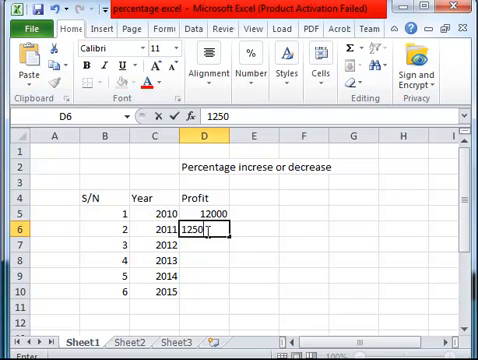
pyautogui.press('Return')
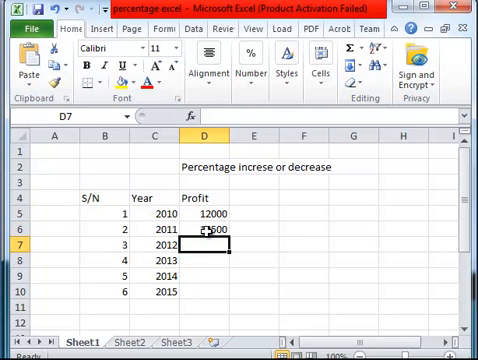
pyautogui.write('14500')
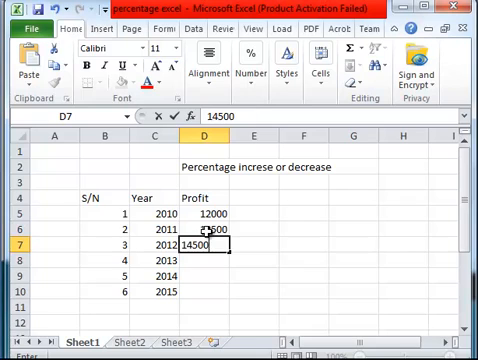
pyautogui.press('Return')
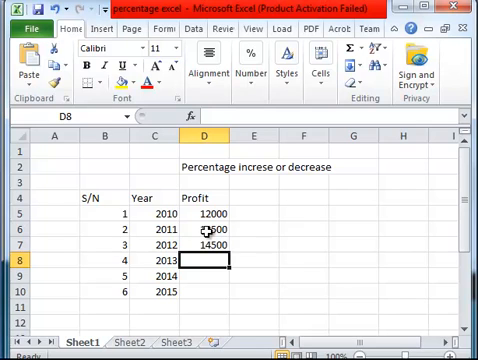
pyautogui.write('9600')
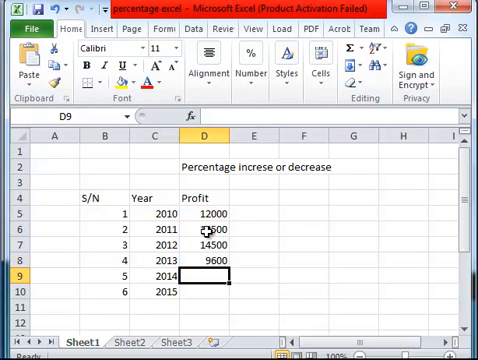
pyautogui.write('10200')
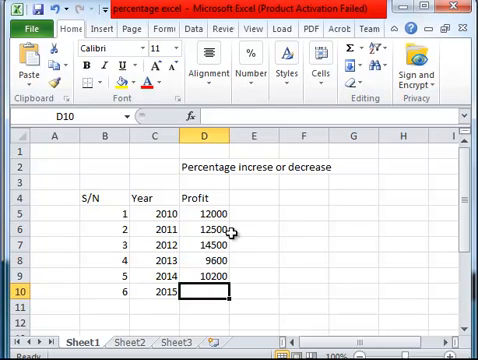
pyautogui.write('15500')
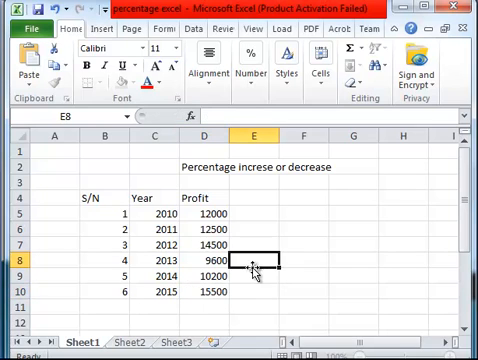
pyautogui.moveTo(91, 198)
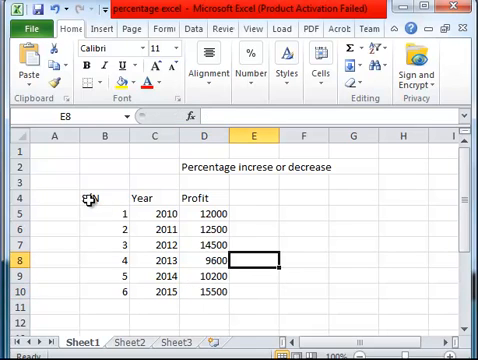
# Step: Add the '% Change' heading in cell E4 beside Profit
pyautogui.click(248, 198)
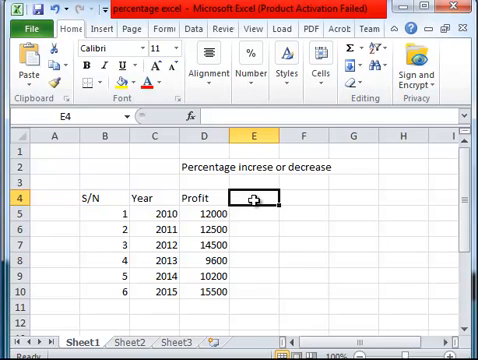
pyautogui.write('% Change')
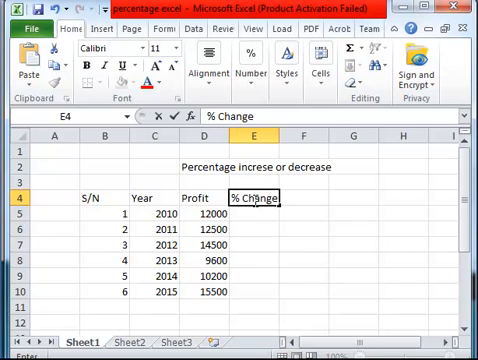
pyautogui.click(290, 227)
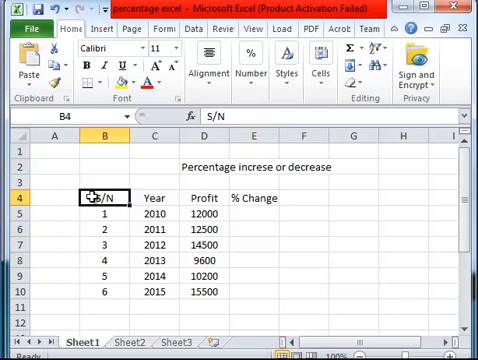
# Step: Increase the font size of the heading row B4:E4
pyautogui.moveTo(105, 198); pyautogui.dragTo(256, 198)
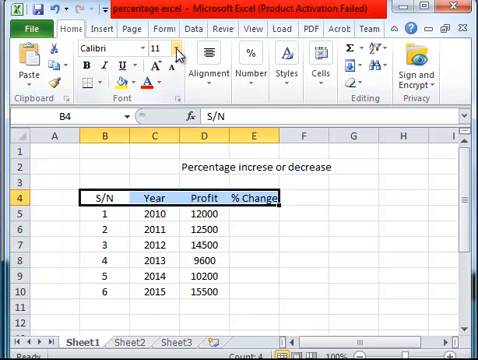
pyautogui.click(187, 49)
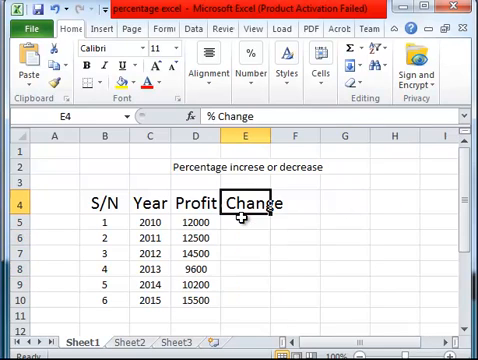
pyautogui.click(241, 235)
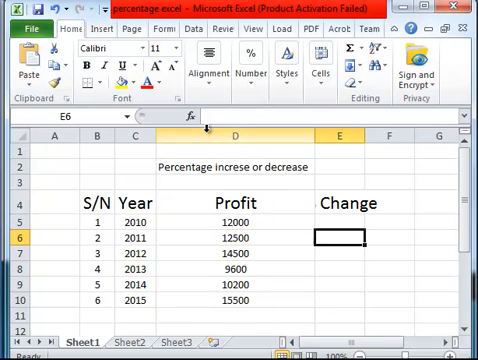
# Step: Widen the Profit and % Change columns to fit their headings
pyautogui.click(240, 203)
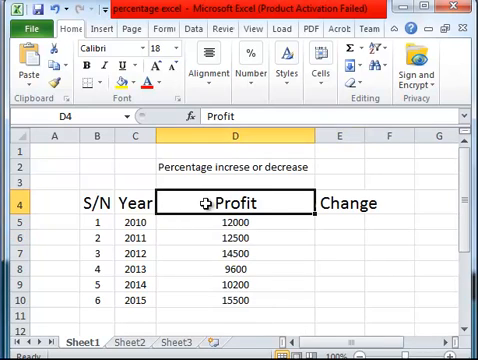
pyautogui.click(245, 268)
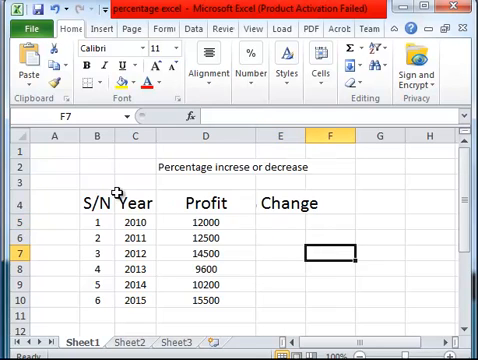
pyautogui.click(280, 231)
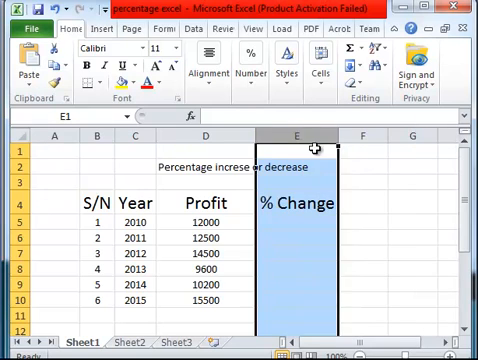
pyautogui.click(293, 228)
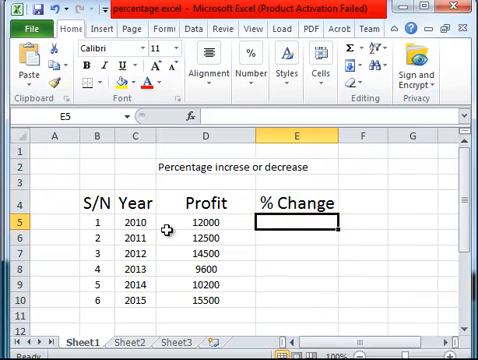
pyautogui.click(291, 237)
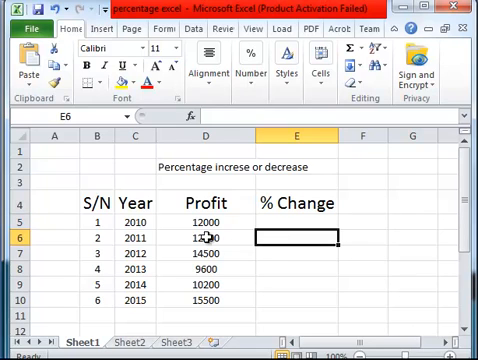
# Step: Make the sheet title in D2 bold
pyautogui.click(195, 166)
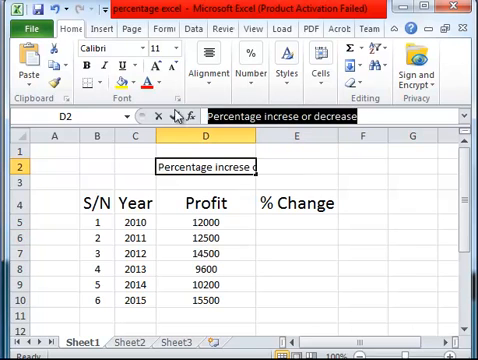
pyautogui.click(181, 49)
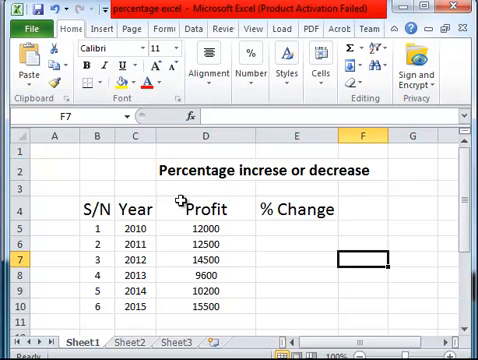
pyautogui.click(291, 230)
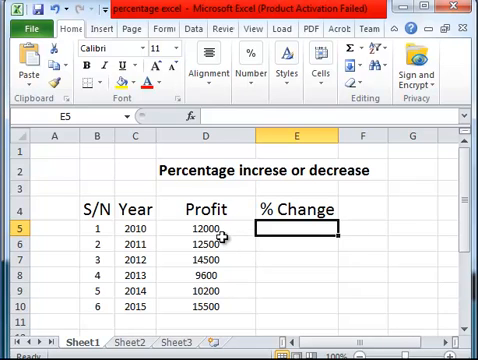
pyautogui.moveTo(215, 261)
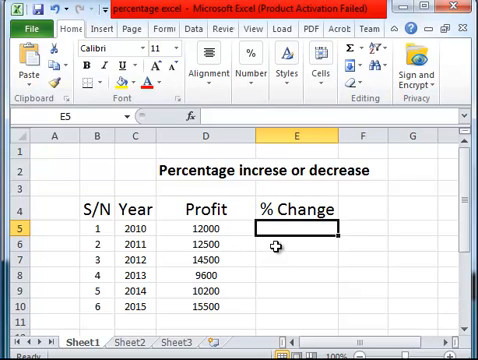
# Step: Review the 2011 and 2010 profits in D6 and D5 for the E6 formula
pyautogui.click(300, 244)
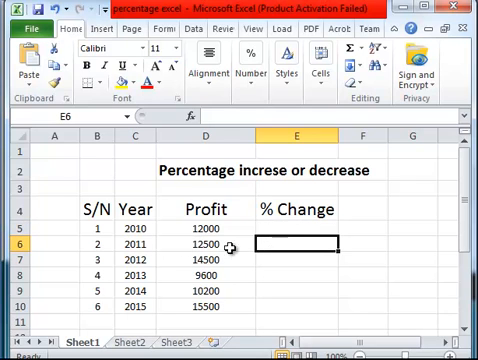
pyautogui.click(207, 244)
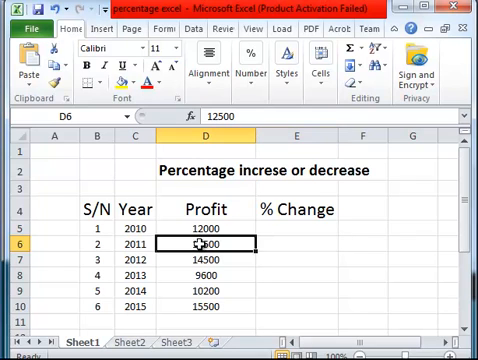
pyautogui.click(204, 226)
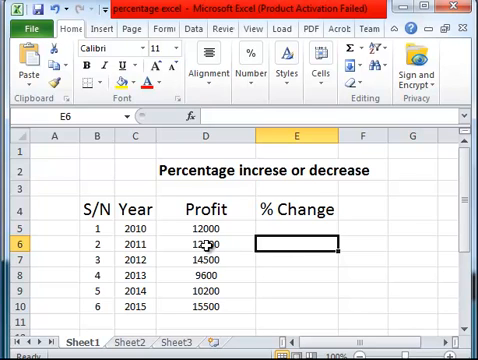
pyautogui.click(207, 246)
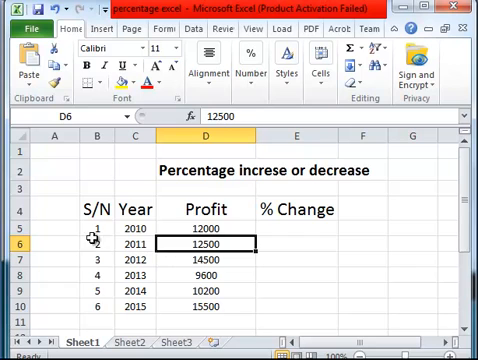
pyautogui.click(209, 237)
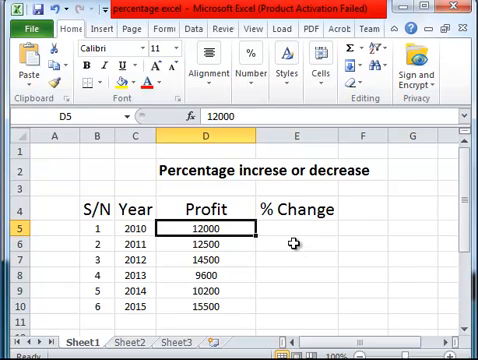
# Step: Enter =(D6-D5)/D5 in E6, giving 0.041666667, and review the formula
pyautogui.click(295, 239)
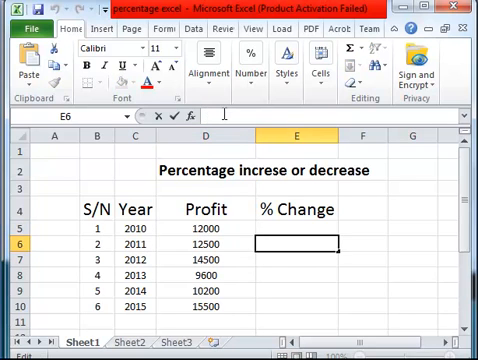
pyautogui.write('=')
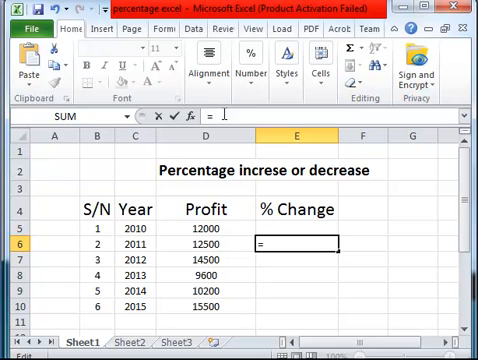
pyautogui.write('(D6')
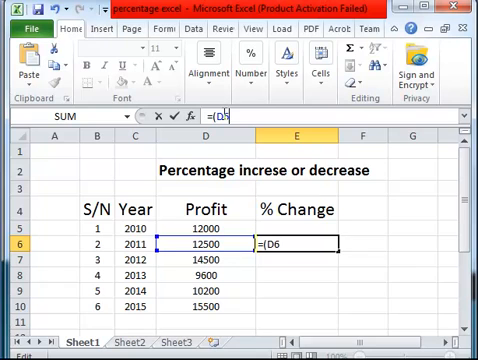
pyautogui.write('-DD5')
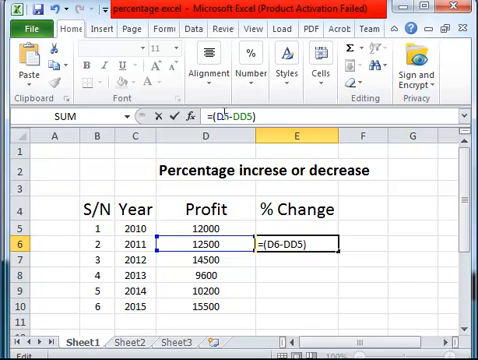
pyautogui.write('/D5')
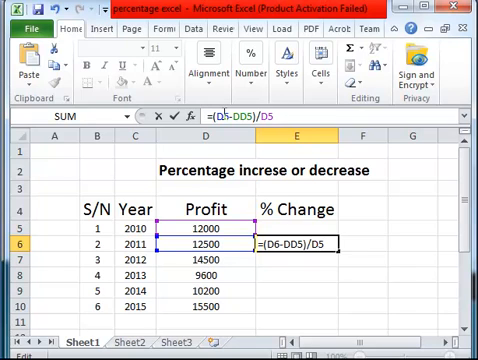
pyautogui.press('Return')
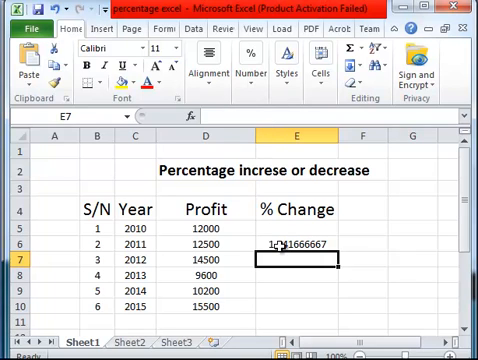
pyautogui.click(300, 215)
pyautogui.write('=(D6-D5)/D5')
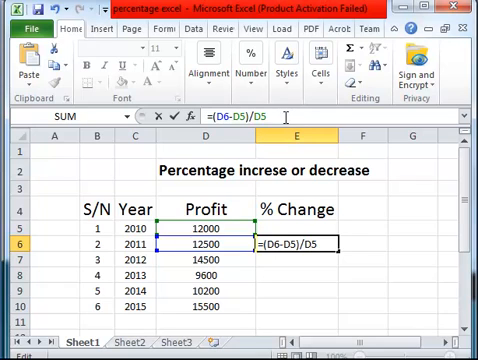
pyautogui.press('Return')
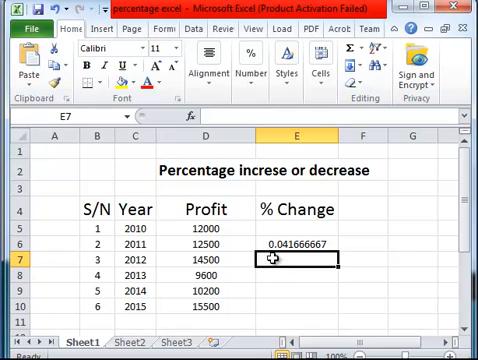
# Step: Enter =(D7-D6)/D6 in E7 for the 2012 profit change
pyautogui.write('=')
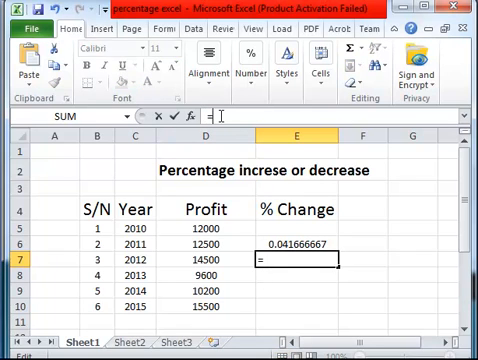
pyautogui.write('(')
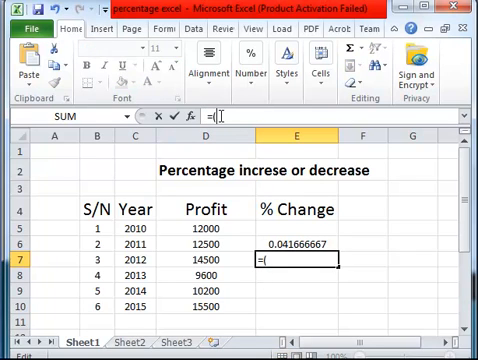
pyautogui.write('D7')
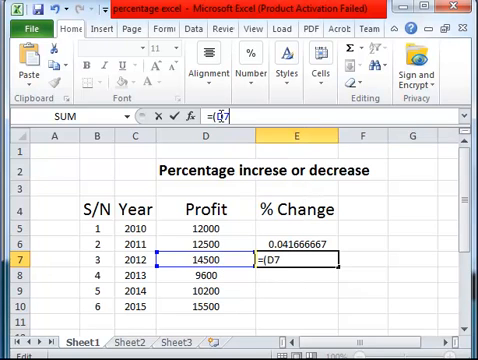
pyautogui.write('-D6')
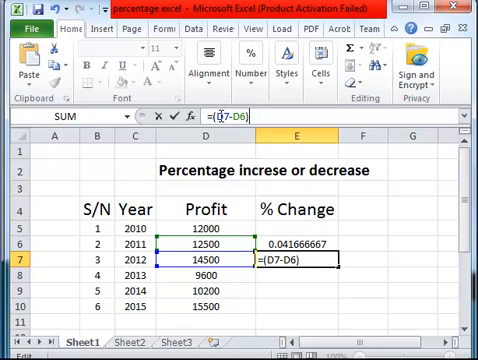
pyautogui.write('/D6')
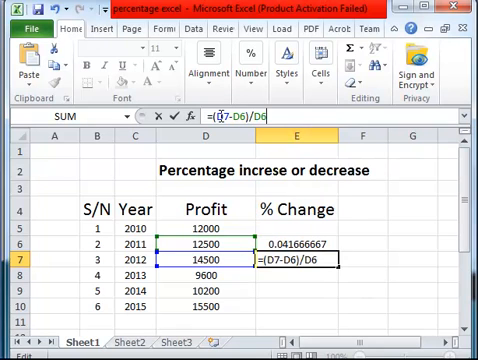
pyautogui.press('Return')
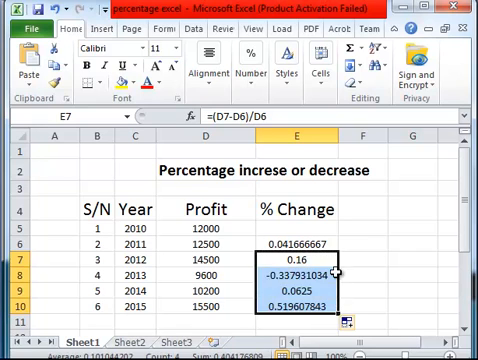
# Step: Format the % Change cells E6:E10 as whole percentages
pyautogui.click(301, 291)
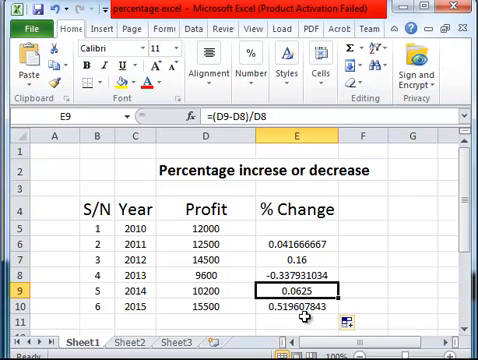
pyautogui.click(305, 300)
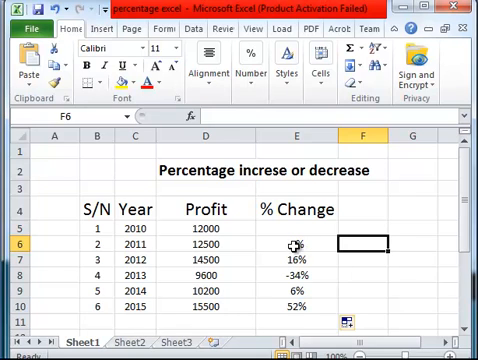
pyautogui.click(295, 245)
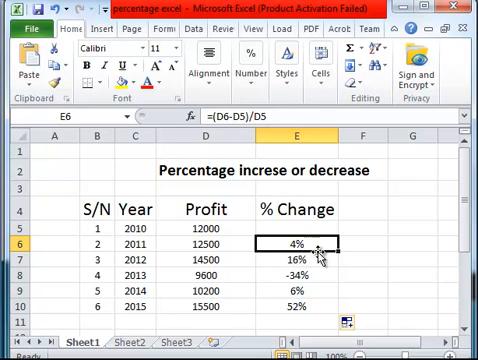
pyautogui.click(303, 255)
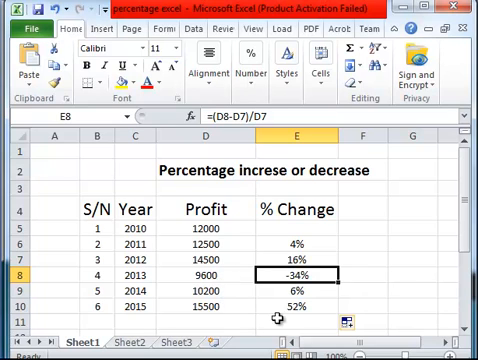
pyautogui.moveTo(308, 286)
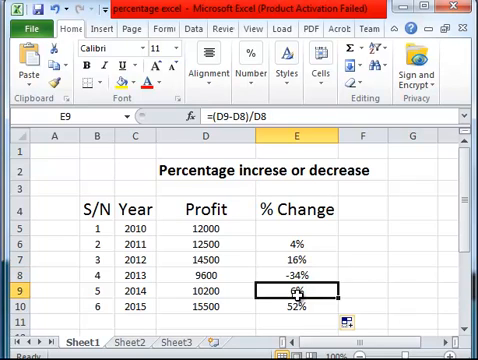
pyautogui.click(307, 300)
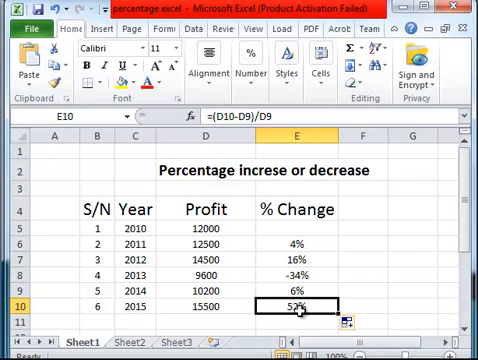